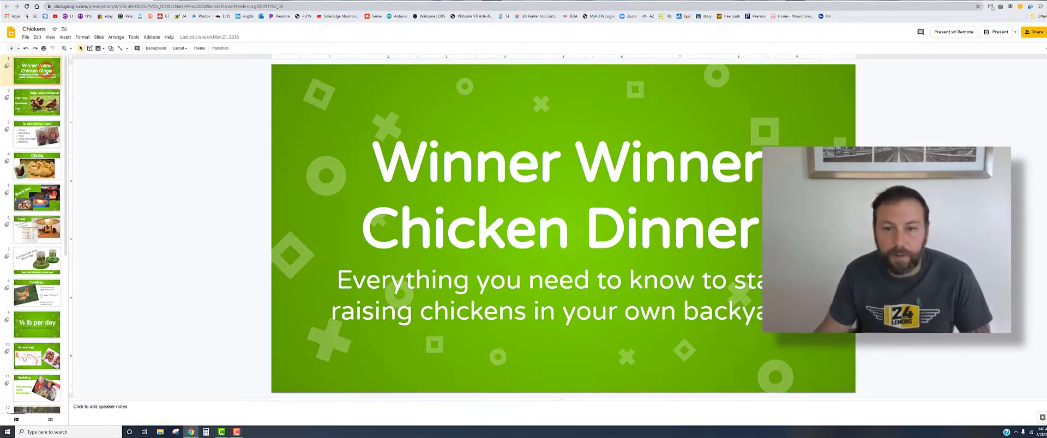
Review the chicken slides: Why raise chickens?, supplies, Brood Box, Heat, Timeline, ½ lb per day
{"action": "left_click", "coordinate": [38, 101]}
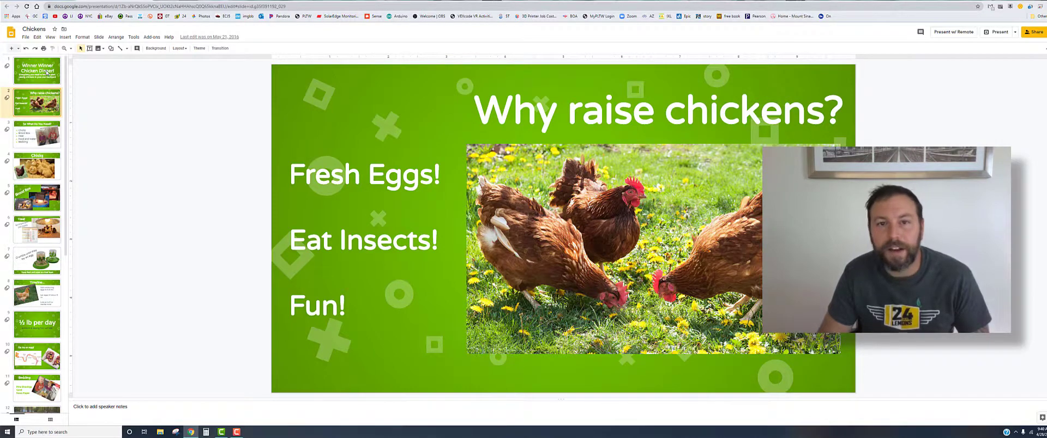
{"action": "left_click", "coordinate": [37, 137]}
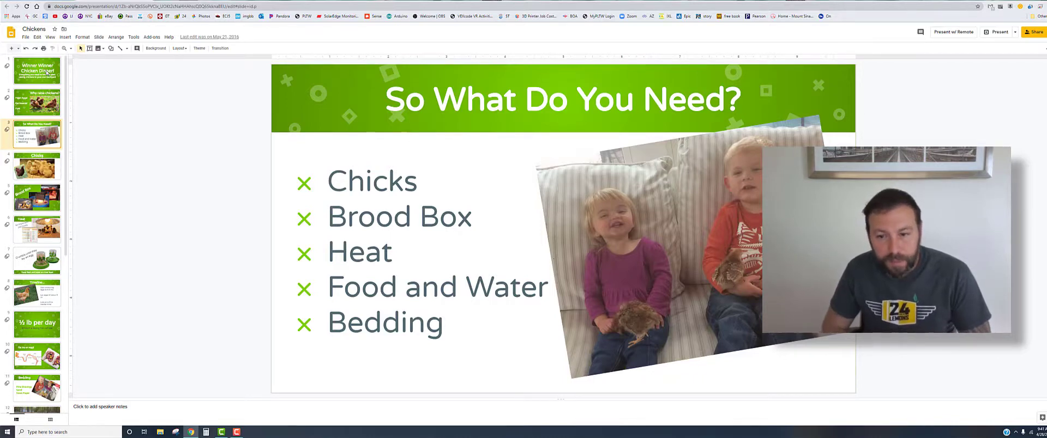
{"action": "left_click", "coordinate": [36, 168]}
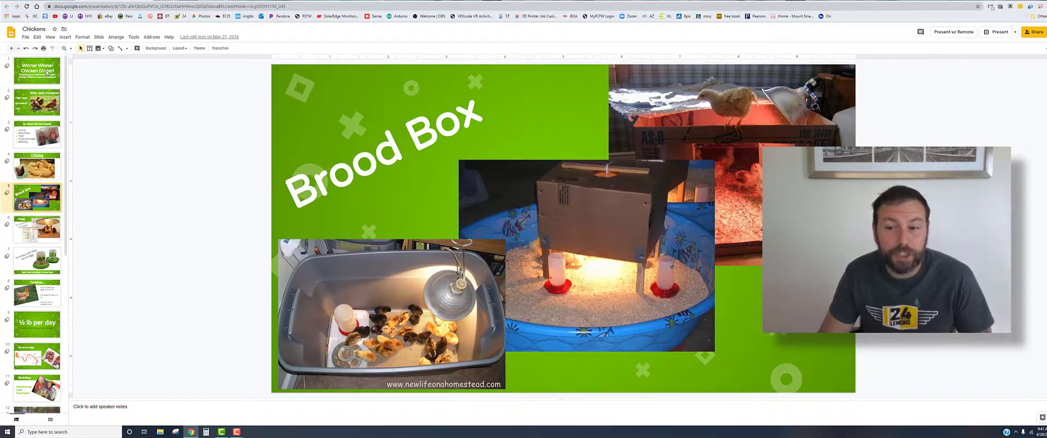
{"action": "left_click", "coordinate": [37, 229]}
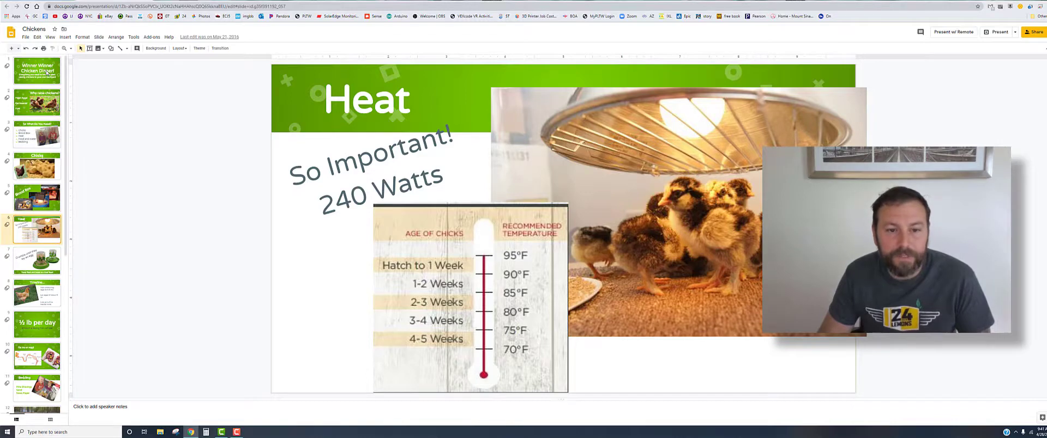
{"action": "left_click", "coordinate": [36, 261]}
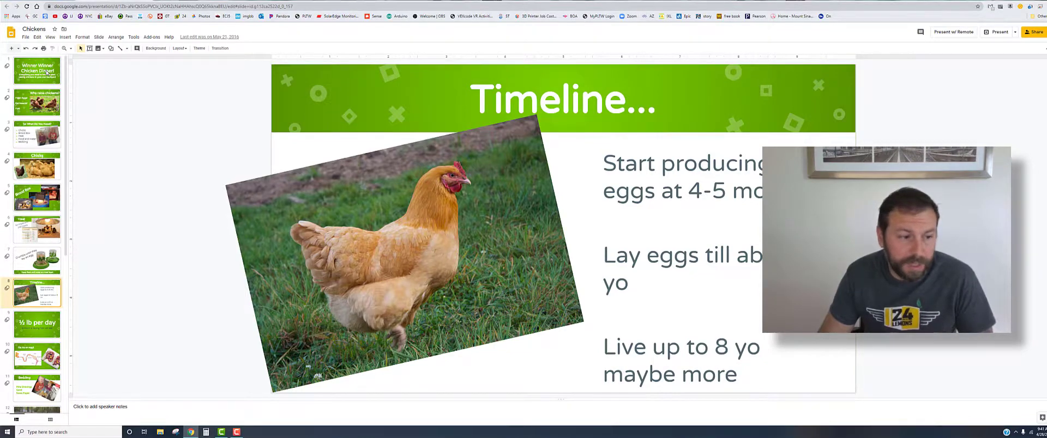
{"action": "left_click", "coordinate": [37, 324]}
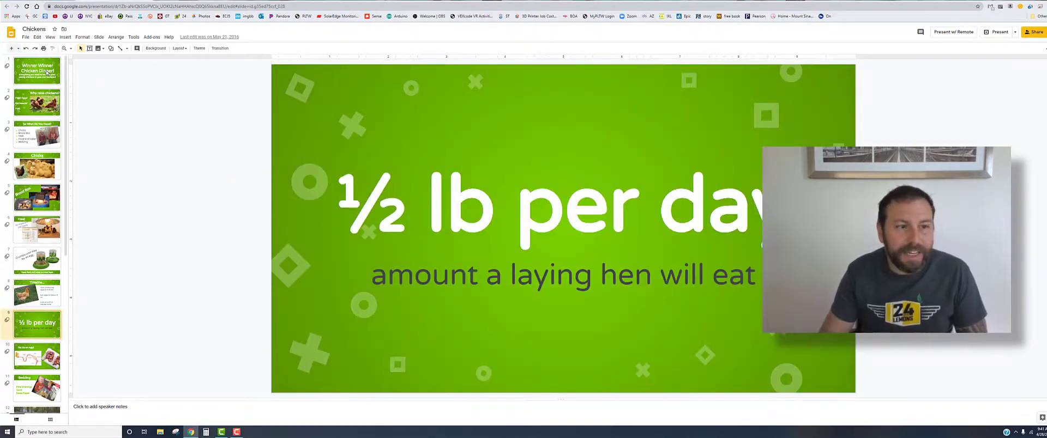
Return to the title slide and bring up the Publish to the web settings
{"action": "left_click", "coordinate": [39, 69]}
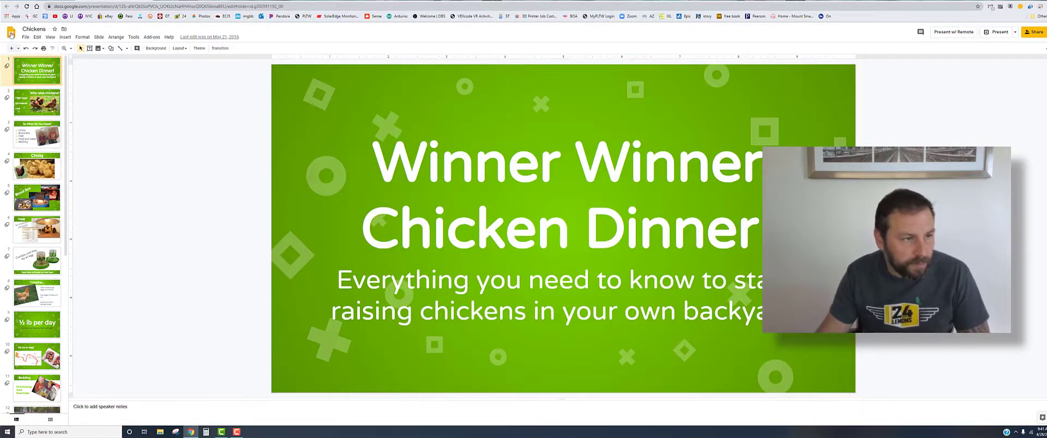
{"action": "left_click", "coordinate": [24, 38]}
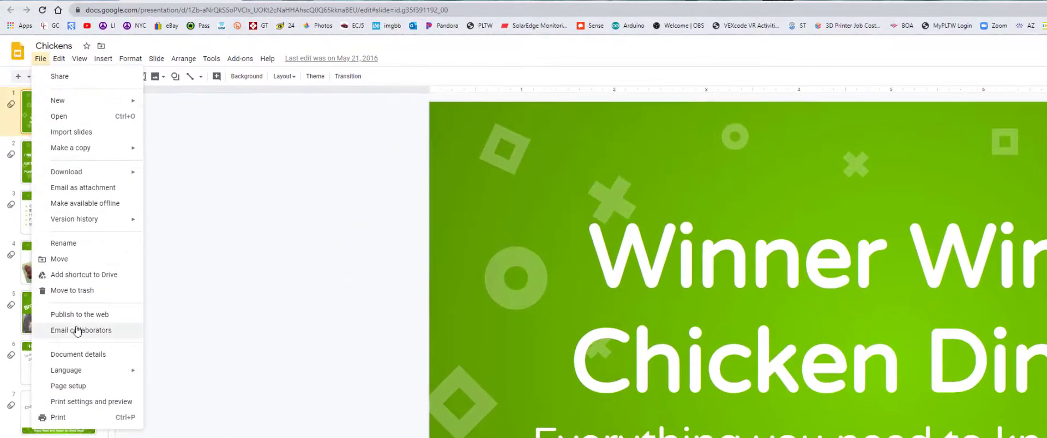
{"action": "left_click", "coordinate": [80, 315]}
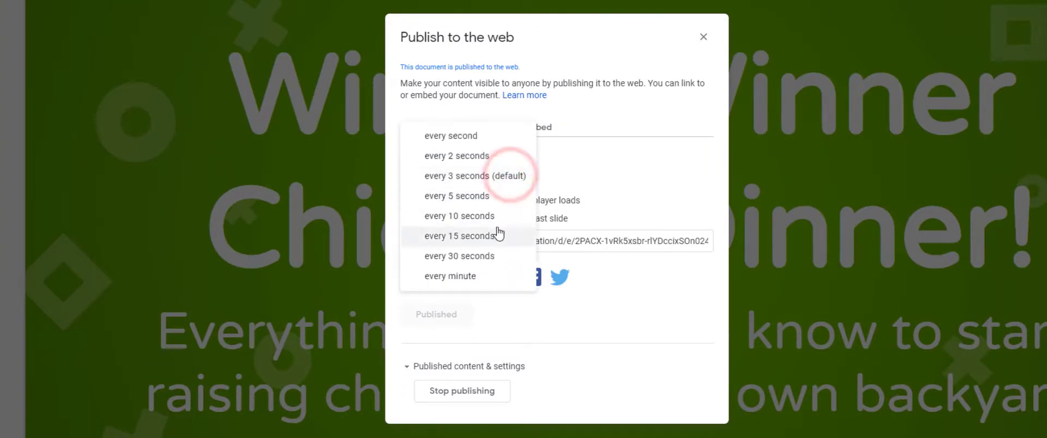
Set auto-advance to every 15 seconds and select the published link to copy
{"action": "left_click", "coordinate": [459, 236]}
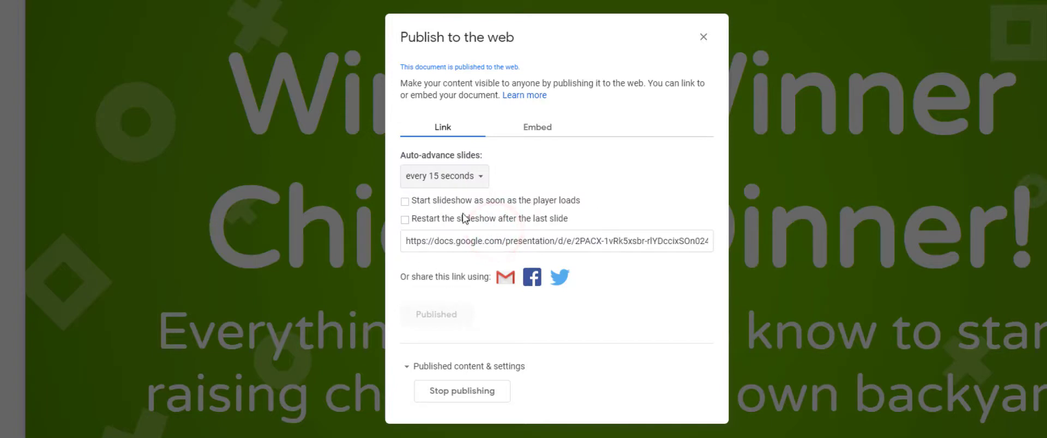
{"action": "mouse_move", "coordinate": [544, 211]}
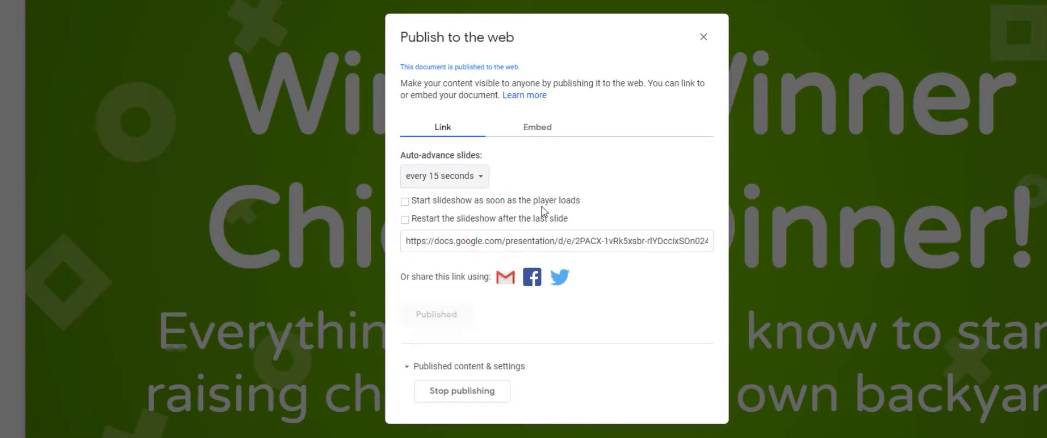
{"action": "mouse_move", "coordinate": [466, 227]}
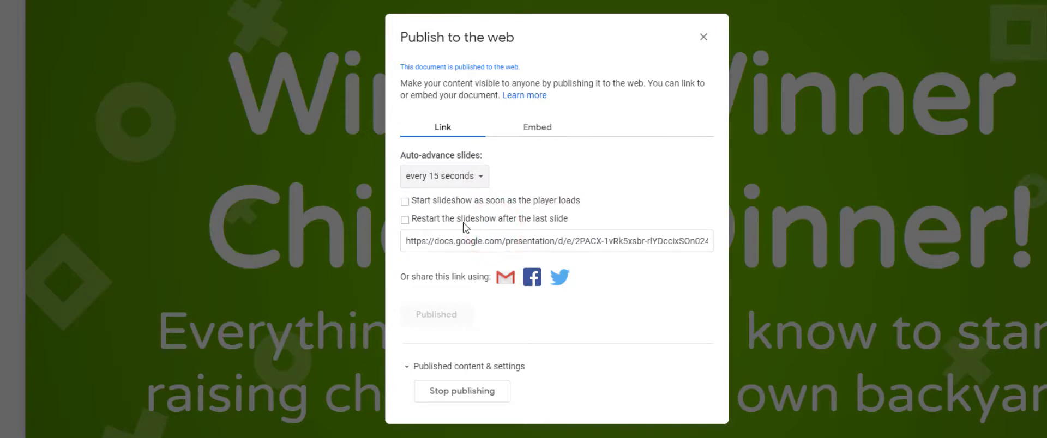
{"action": "mouse_move", "coordinate": [542, 219]}
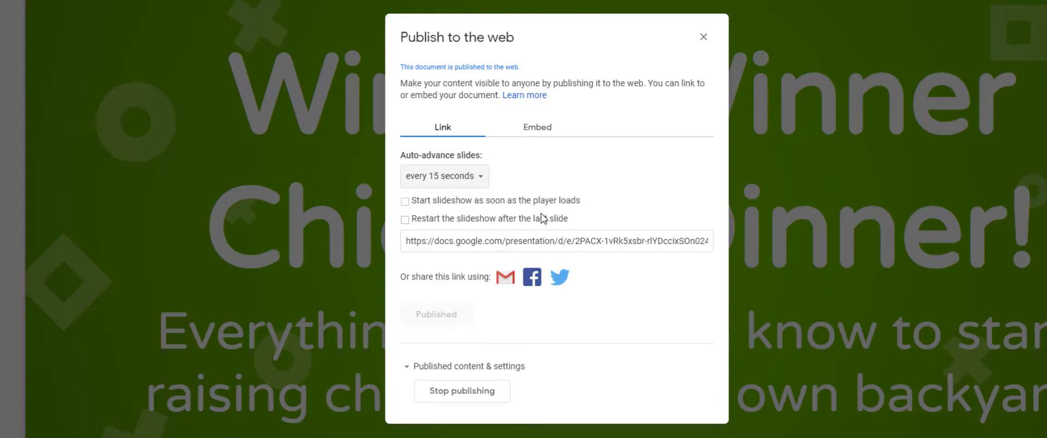
{"action": "left_click", "coordinate": [493, 241]}
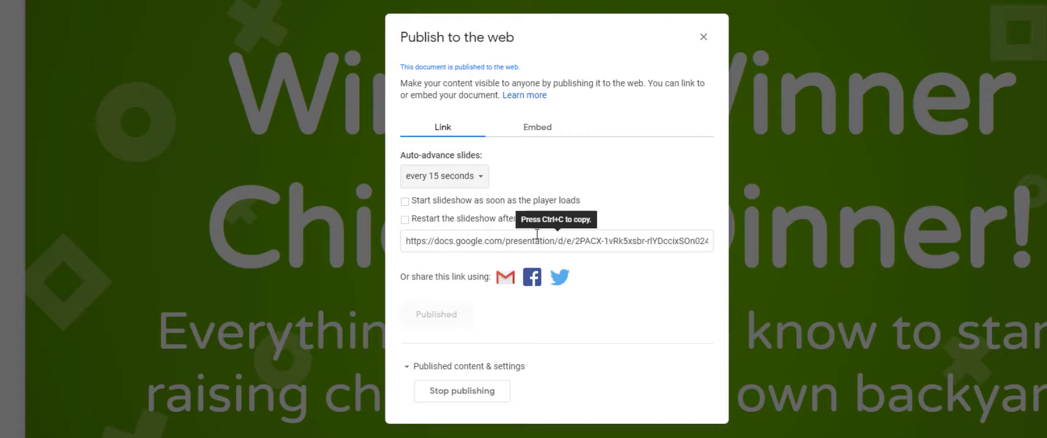
{"action": "left_click", "coordinate": [556, 241]}
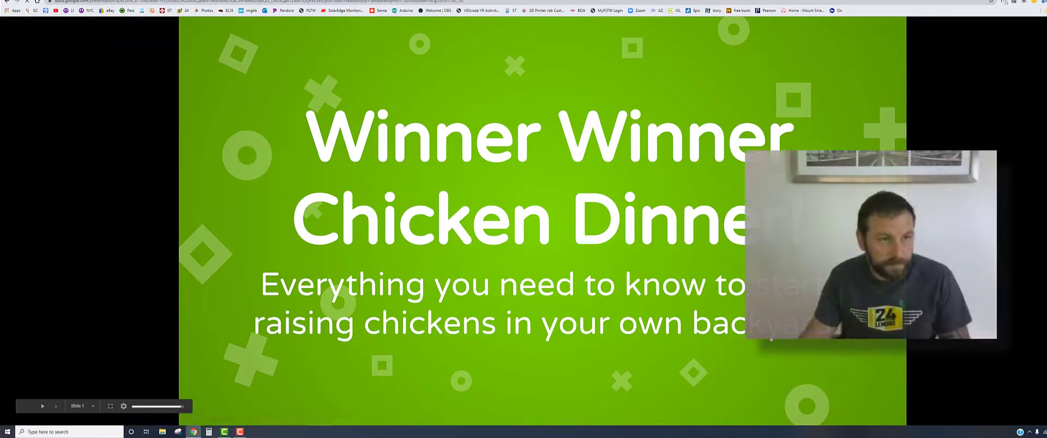
{"action": "mouse_move", "coordinate": [123, 406]}
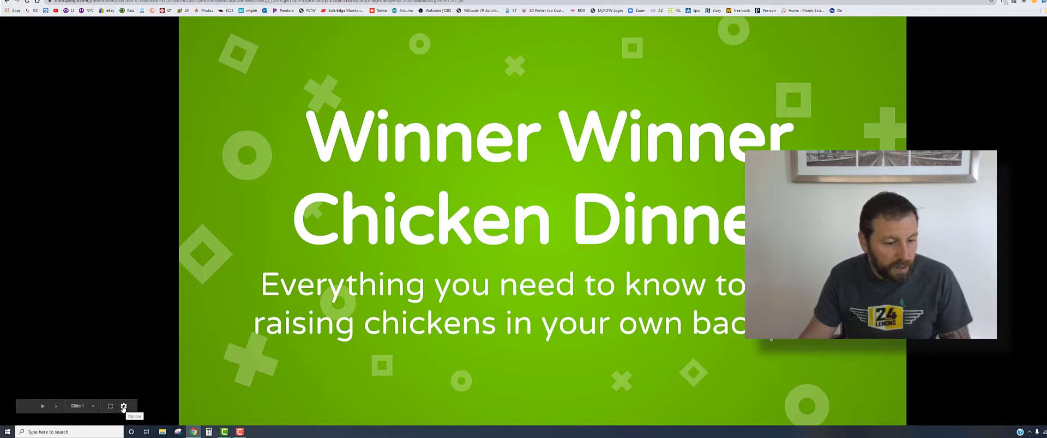